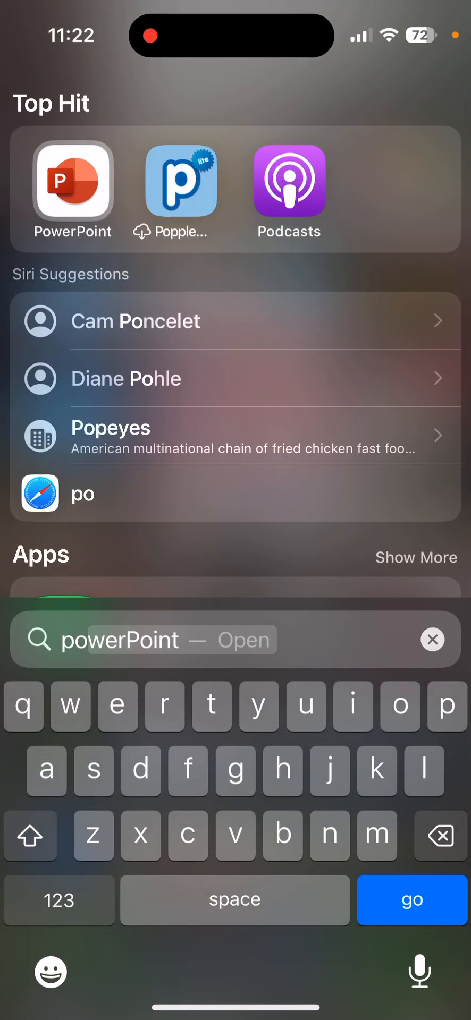
Launch PowerPoint from Spotlight, glance at Recent and Open, then reach the New template list.
click(72, 181)
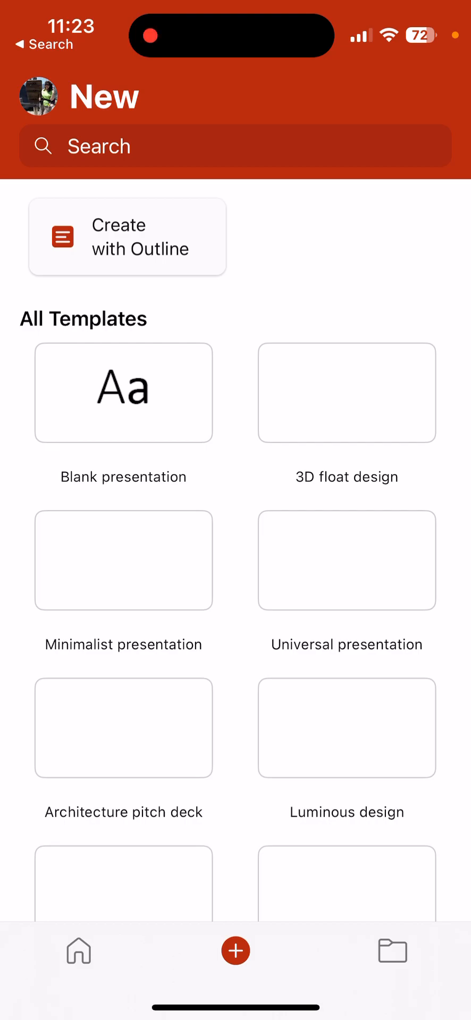
click(78, 950)
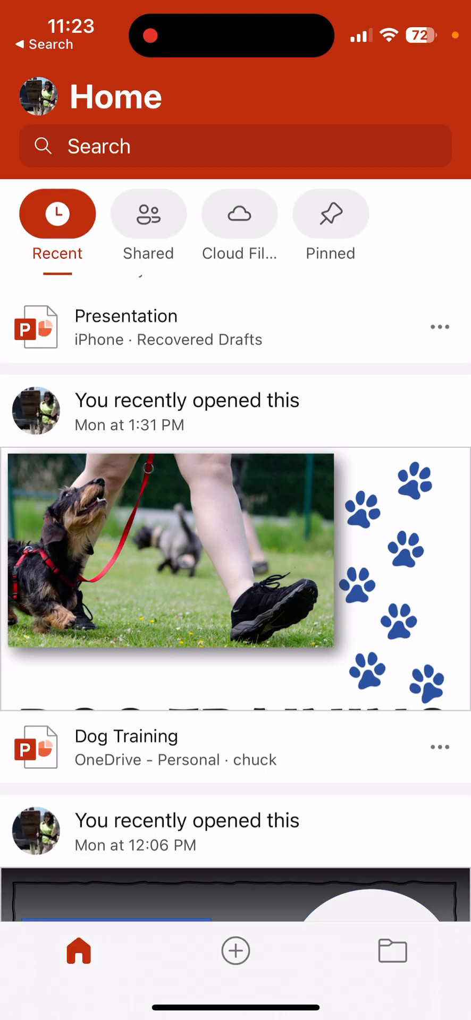
click(392, 950)
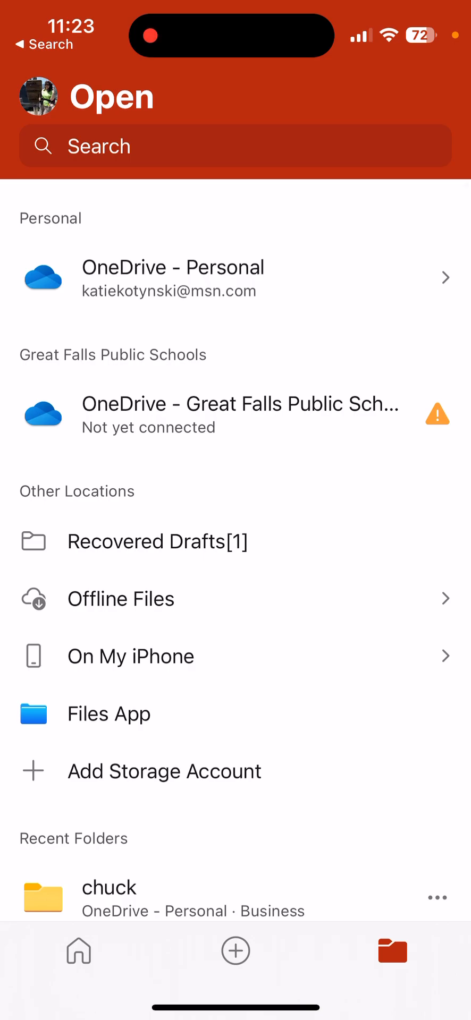
click(236, 950)
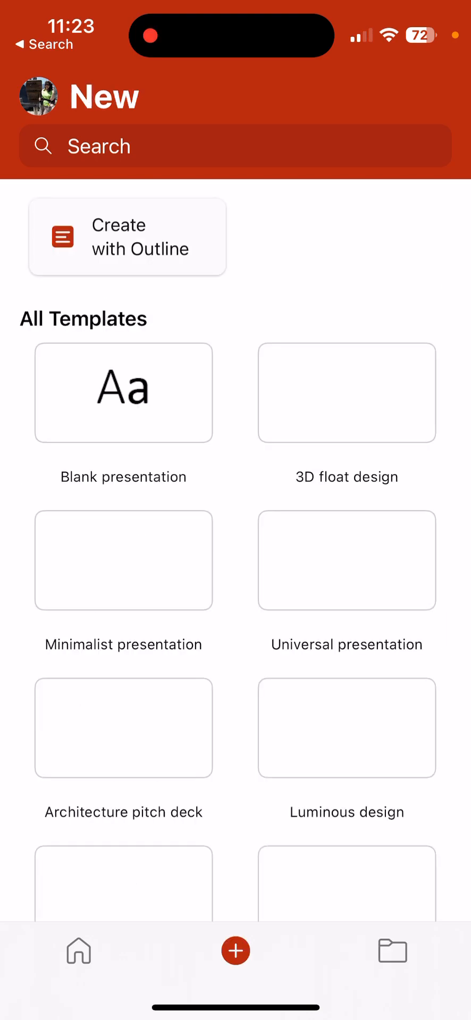
Create a blank presentation and begin the slide title, leaving it reading 'My' after removing a typo.
click(123, 392)
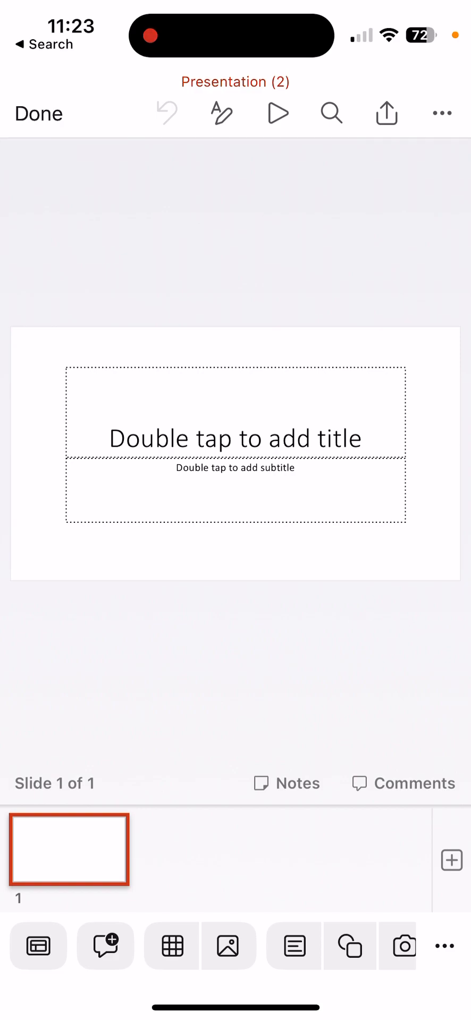
click(234, 437)
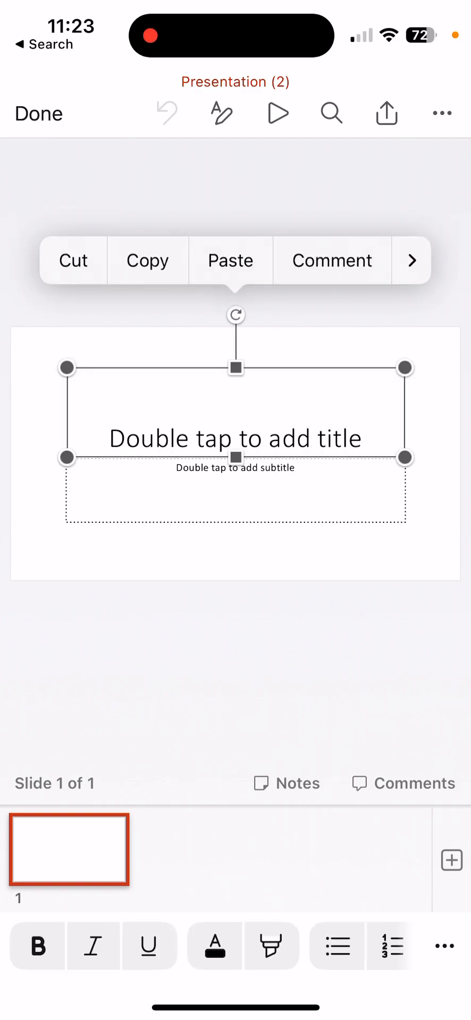
double_click(234, 436)
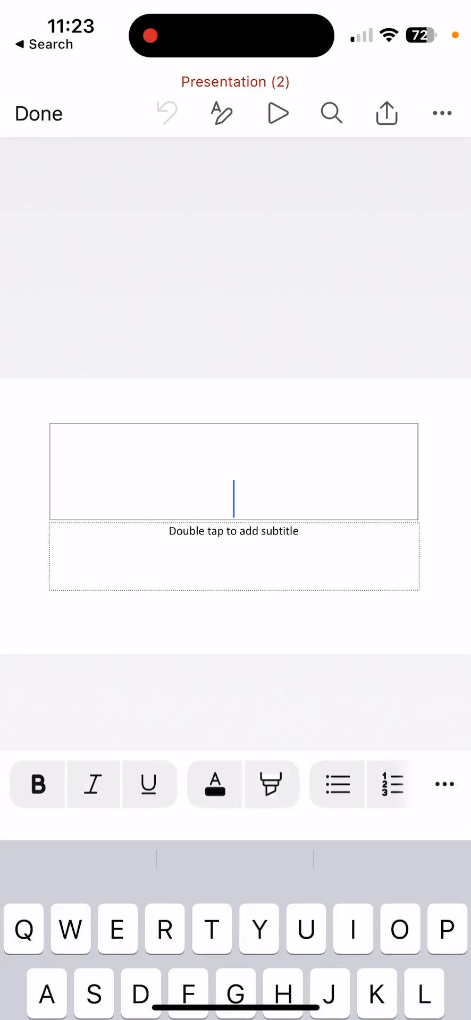
click(232, 491)
text(My yit)
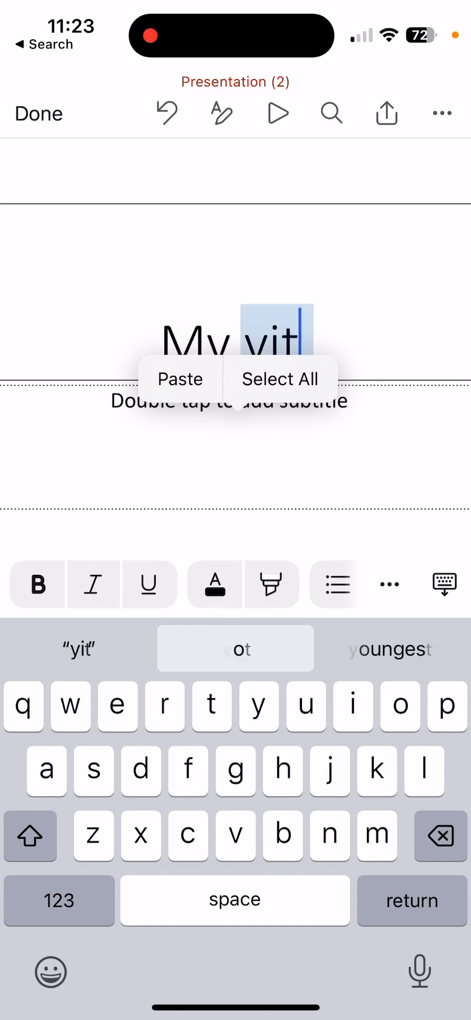
text(le)
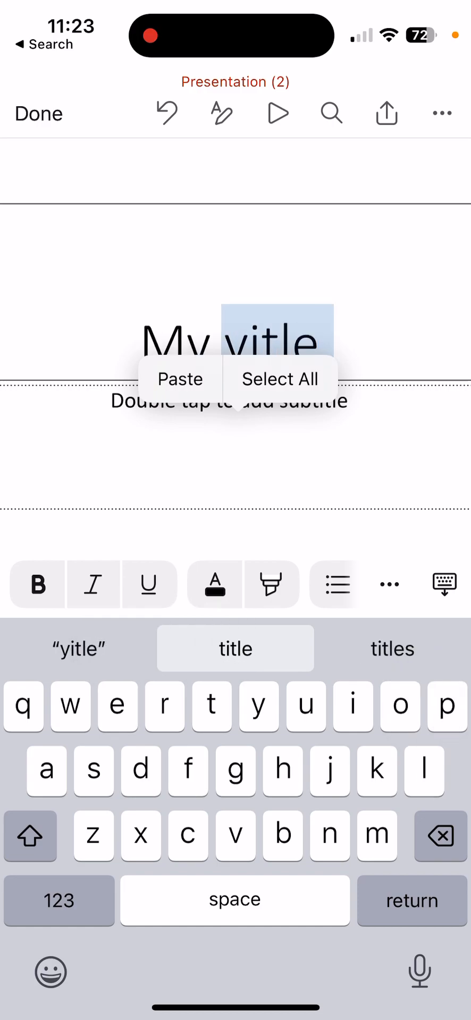
click(313, 338)
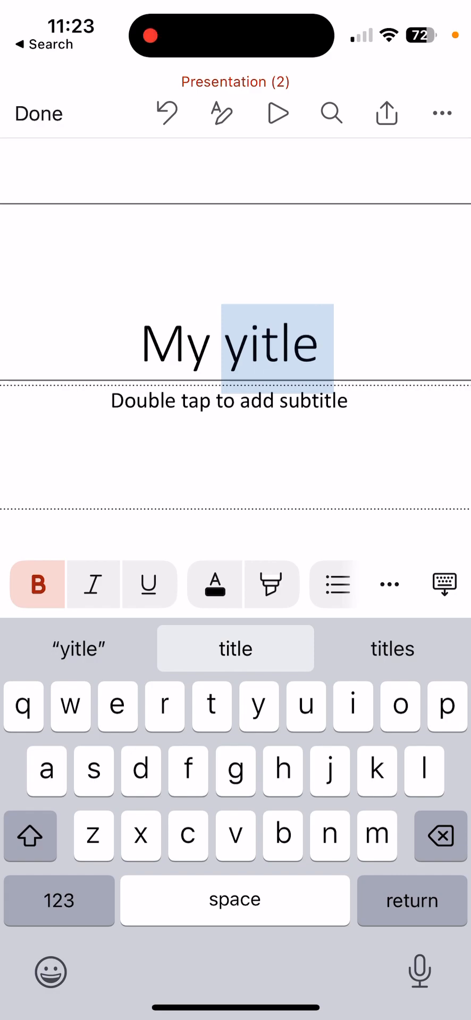
text(t)
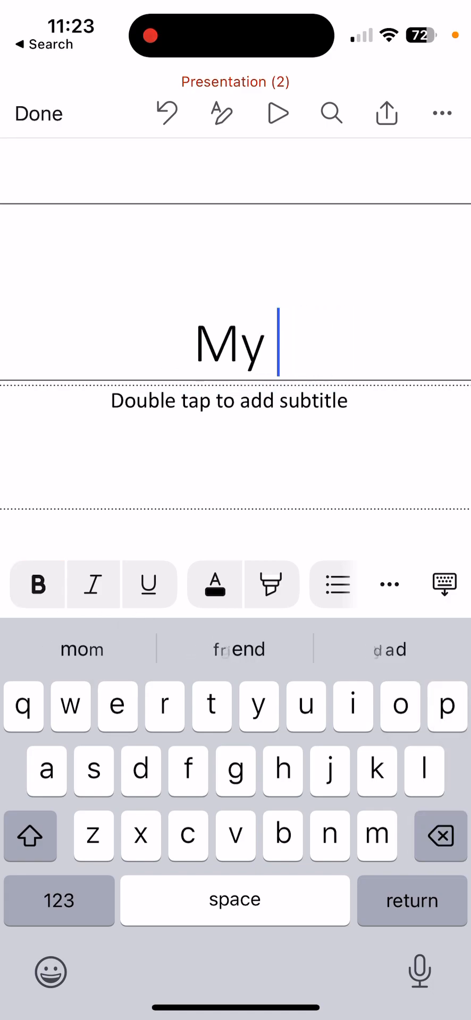
Finish the title so it reads 'My title' and select the whole text.
text(totle)
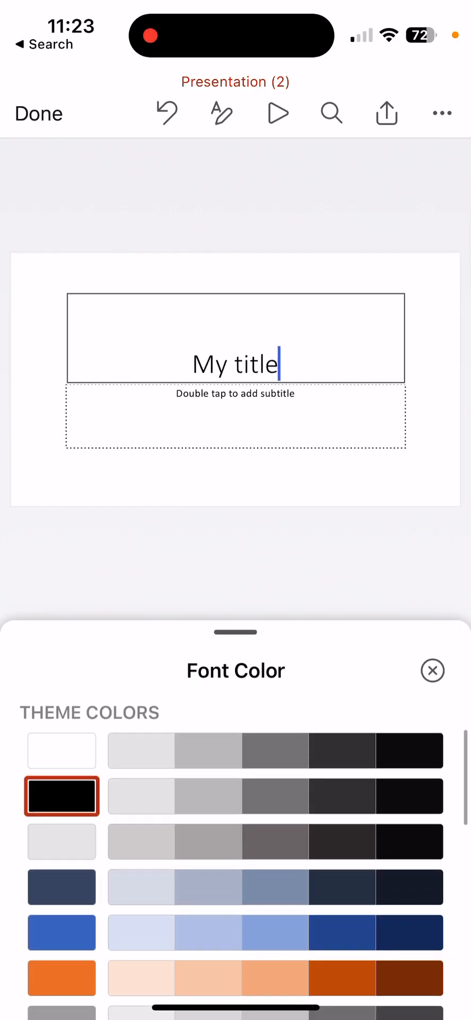
scroll(down, 3)
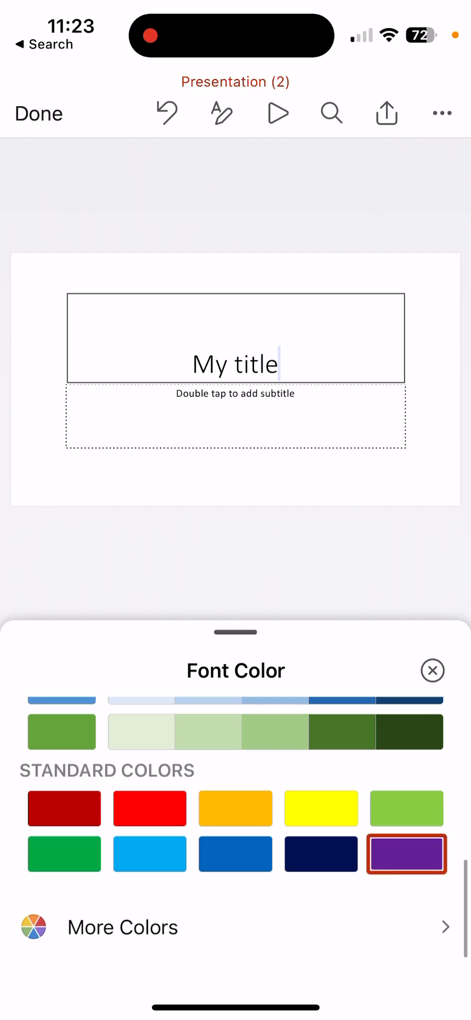
click(431, 670)
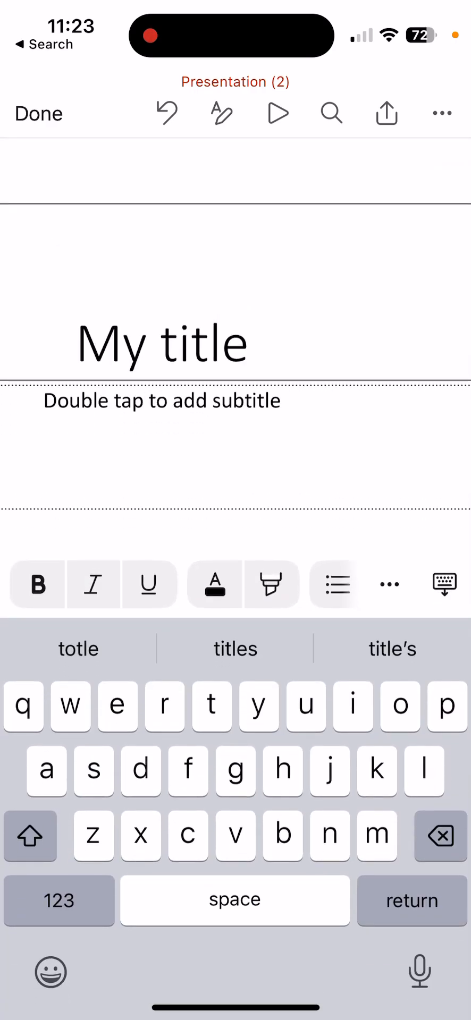
double_click(163, 341)
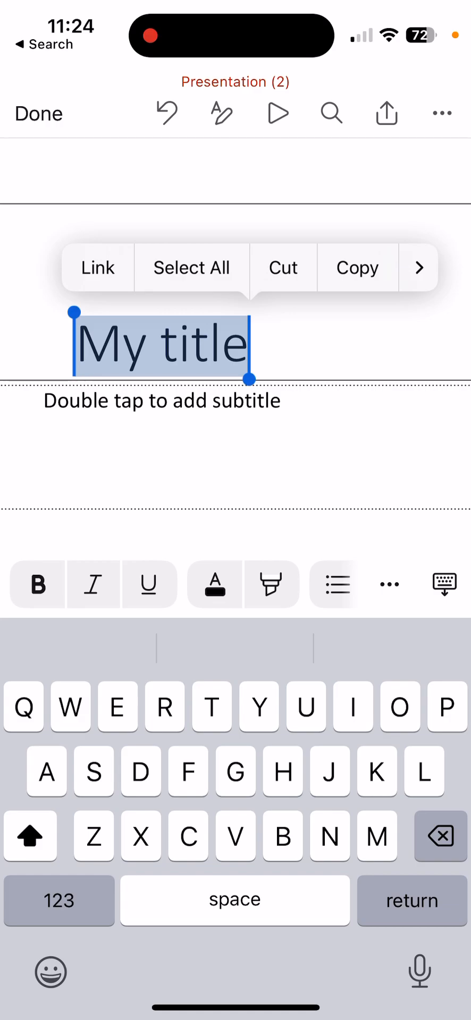
Colour the selected title purple from Standard Colors and finish editing the slide.
click(214, 583)
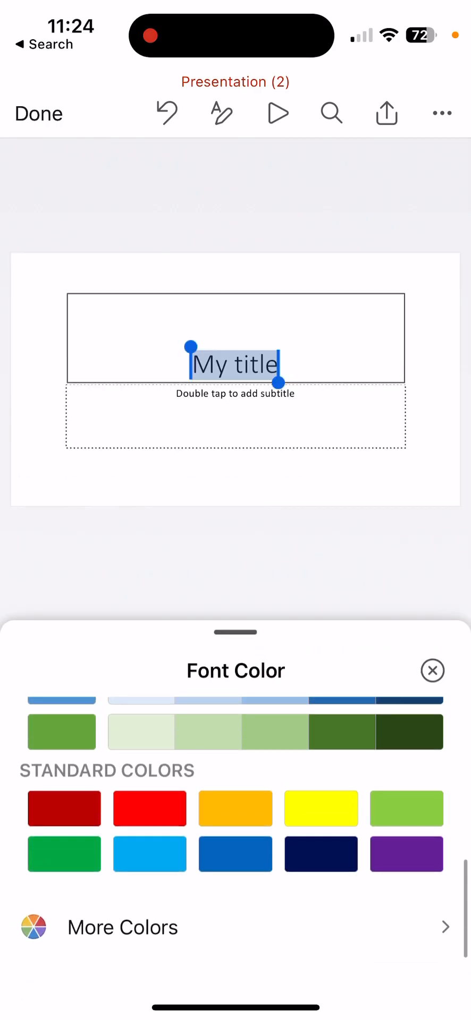
click(406, 853)
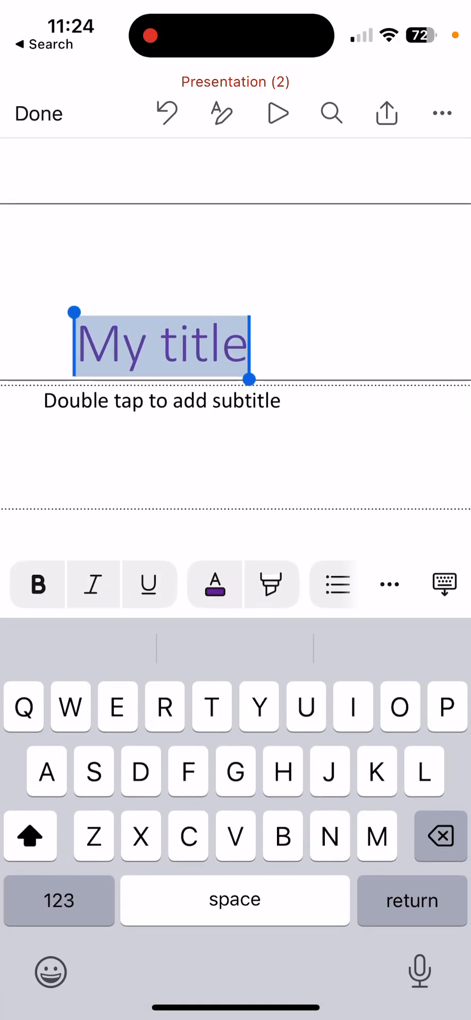
click(37, 584)
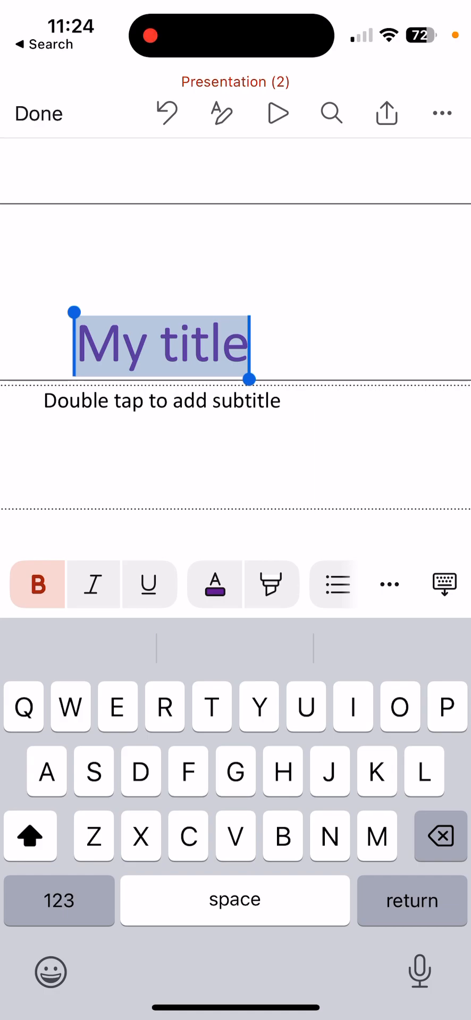
click(39, 113)
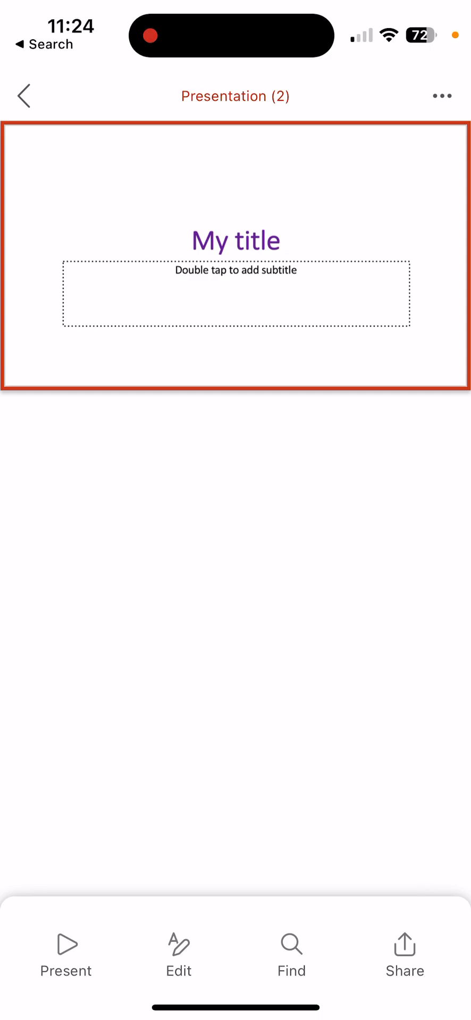
Insert a moth photo from the library onto the title slide and tilt it slightly.
click(178, 958)
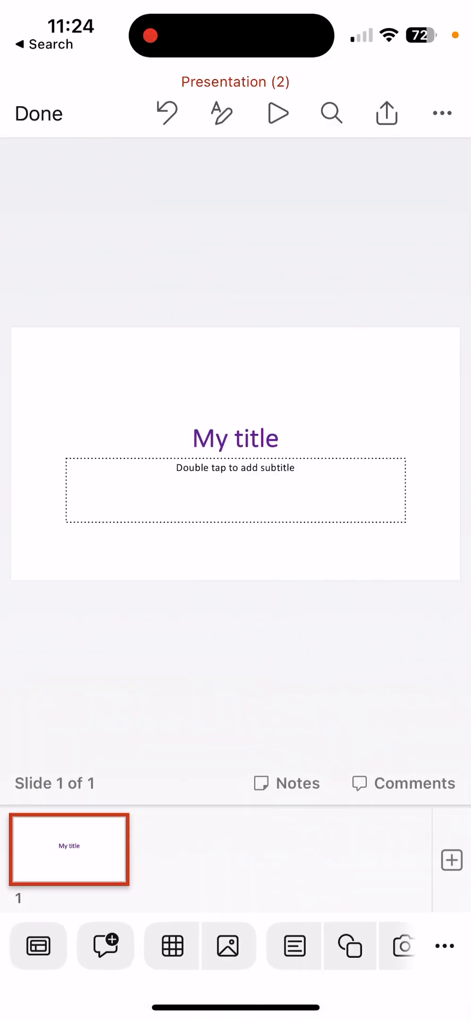
click(229, 945)
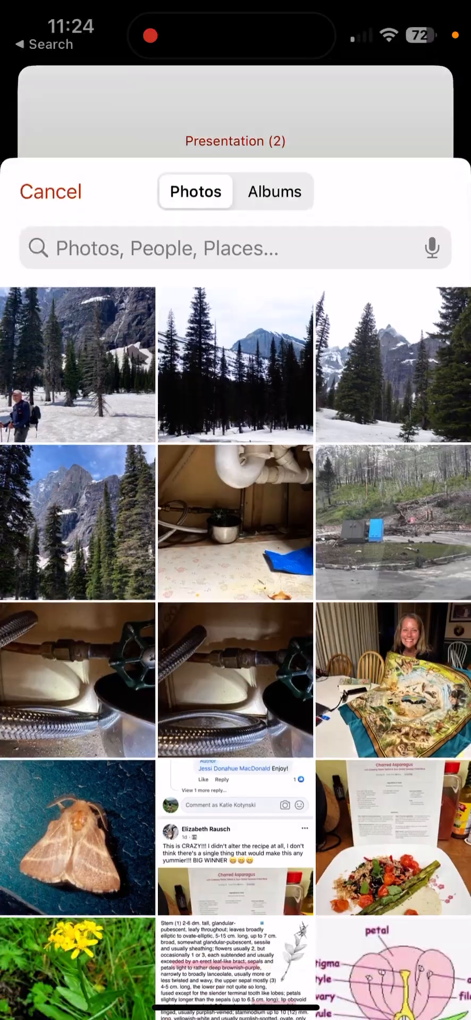
scroll(up, 3)
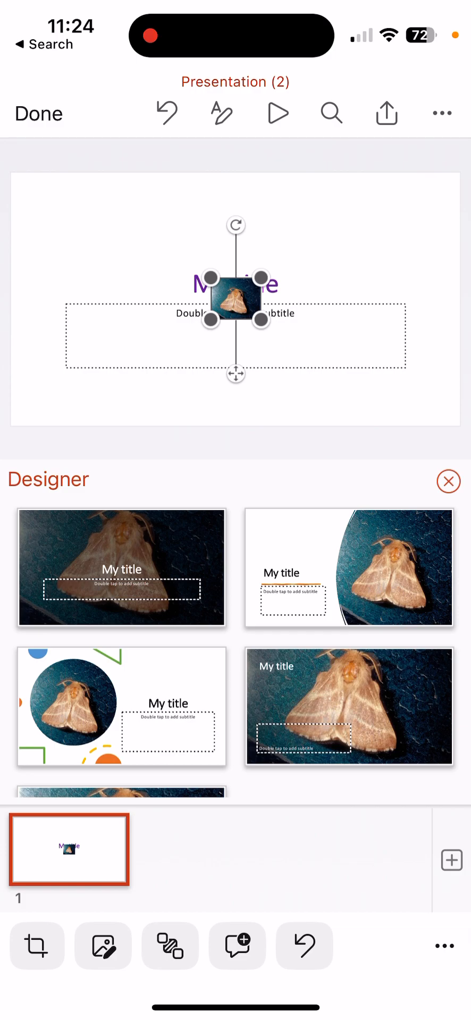
click(448, 482)
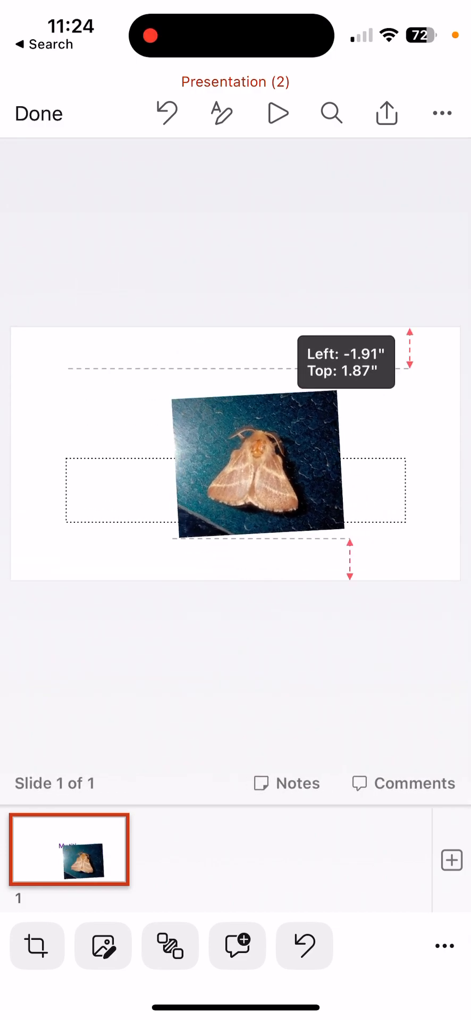
drag(257, 462, 172, 413)
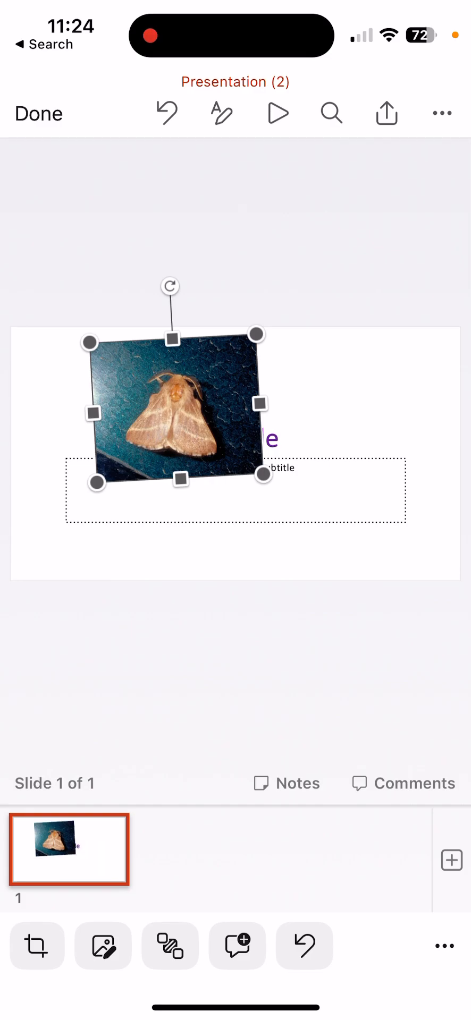
Give the moth photo a thin white frame style and reflection, moving it left beside the title.
click(103, 946)
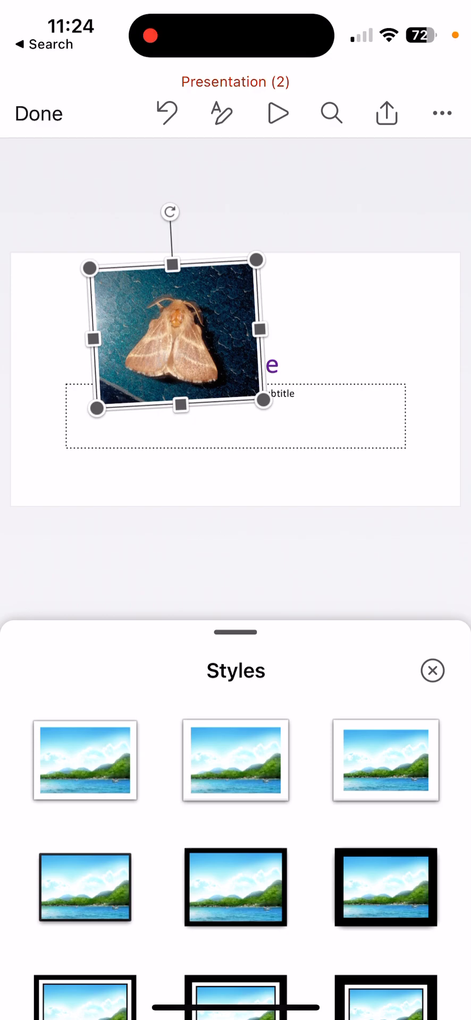
click(431, 670)
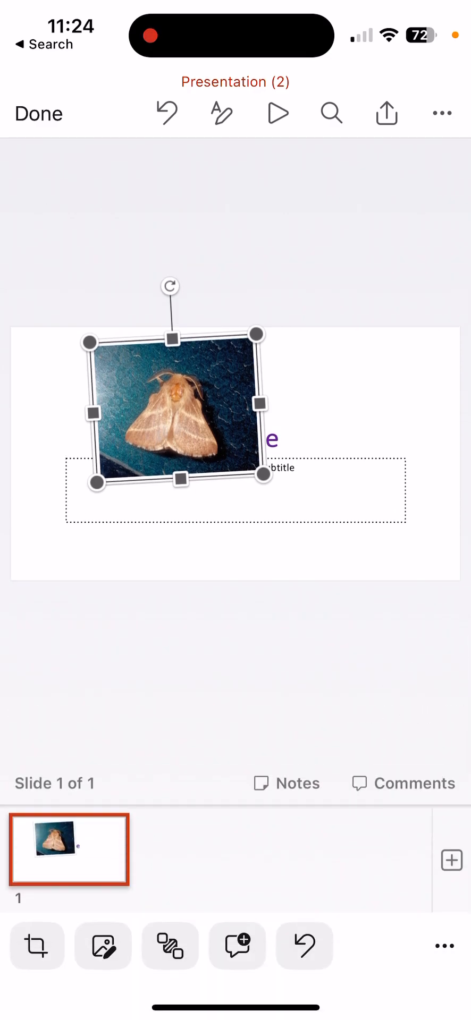
click(170, 946)
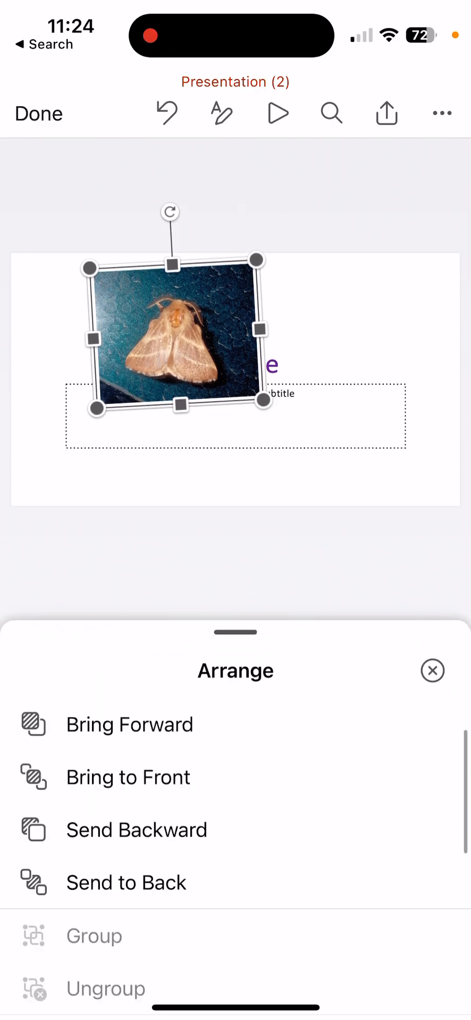
click(431, 670)
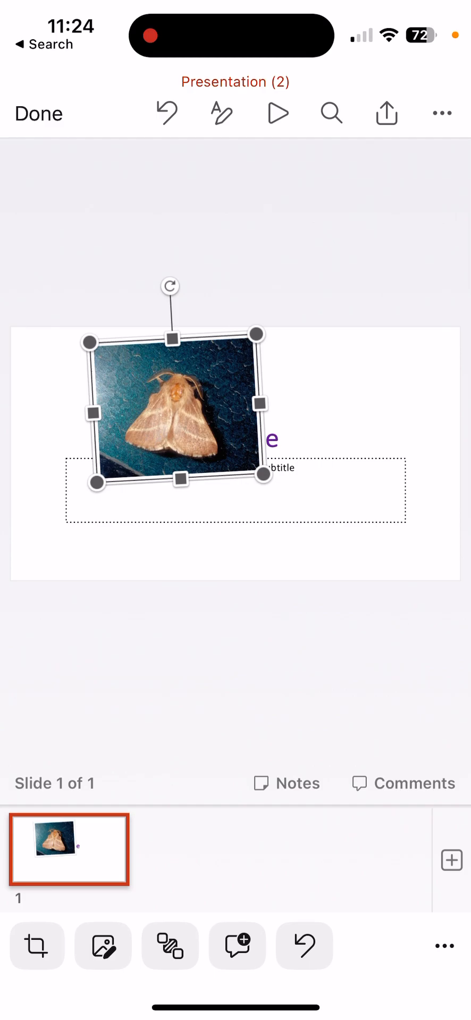
click(103, 945)
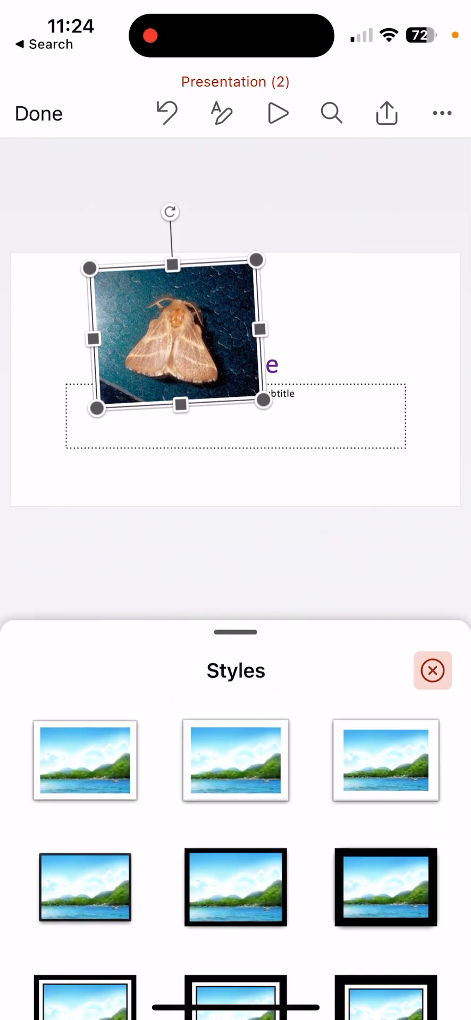
click(432, 671)
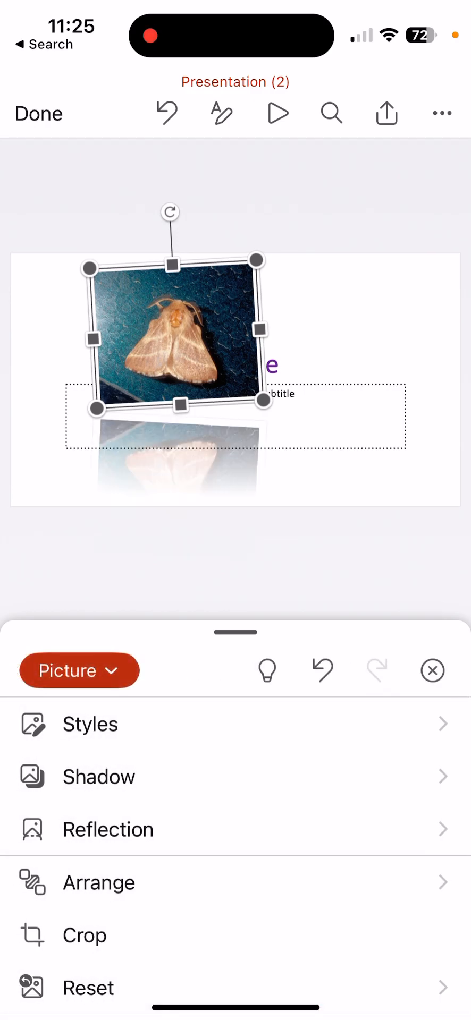
scroll(up, 3)
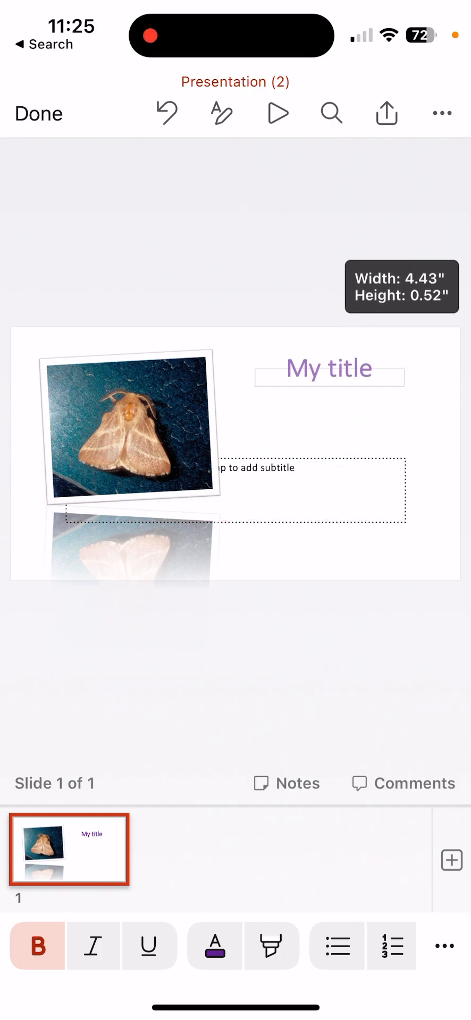
Add two blank slides after the title slide and return to editing slide 1.
click(328, 369)
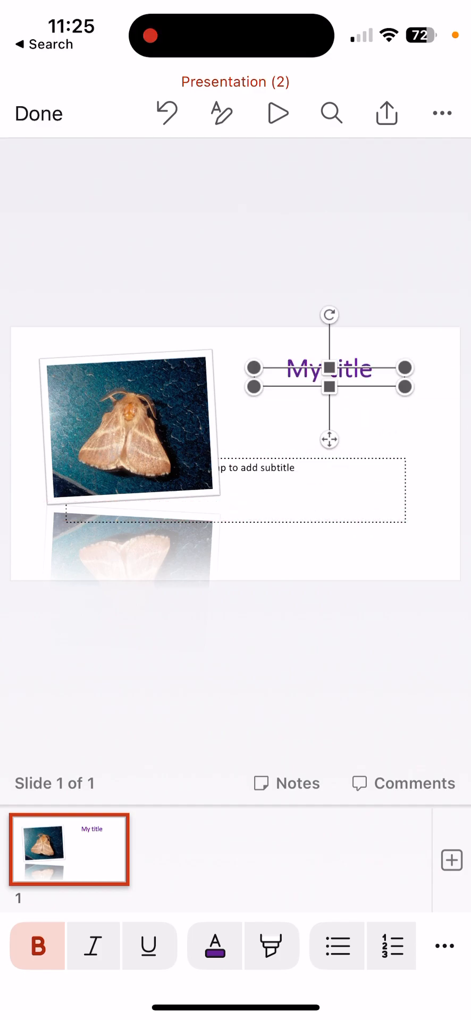
click(449, 850)
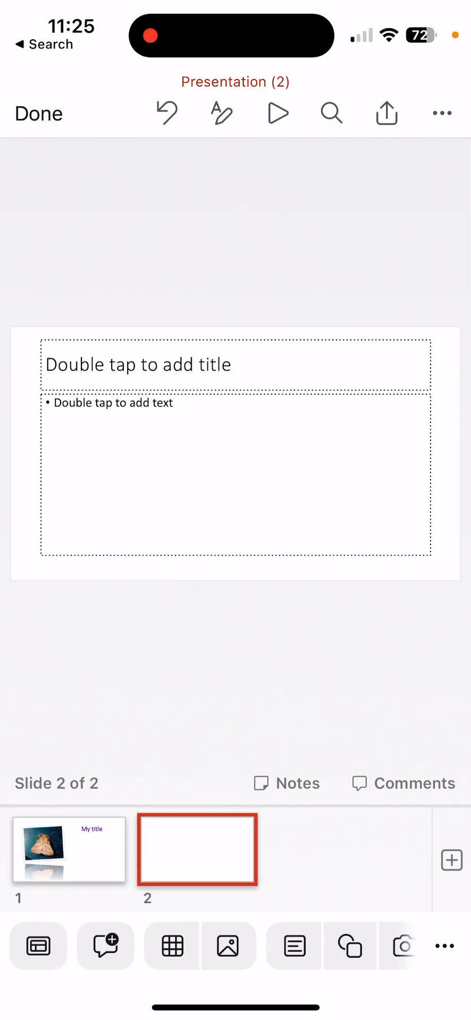
click(68, 849)
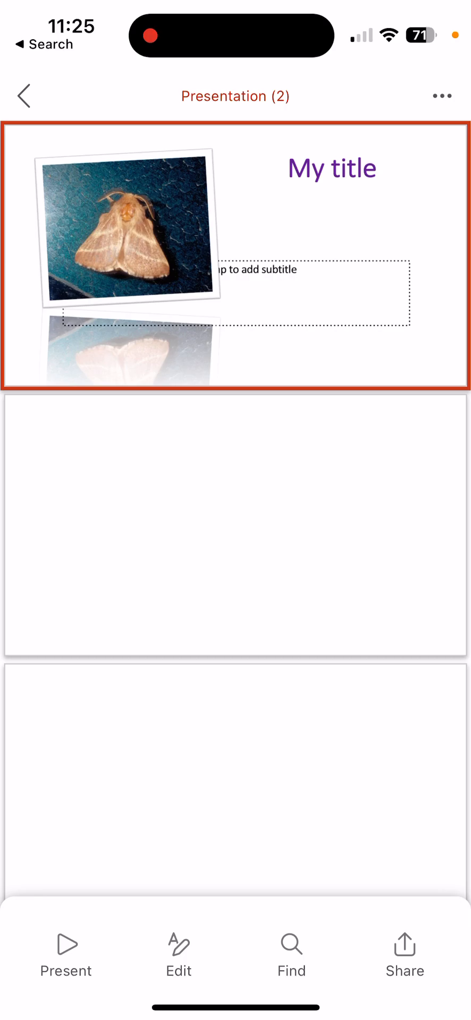
click(441, 95)
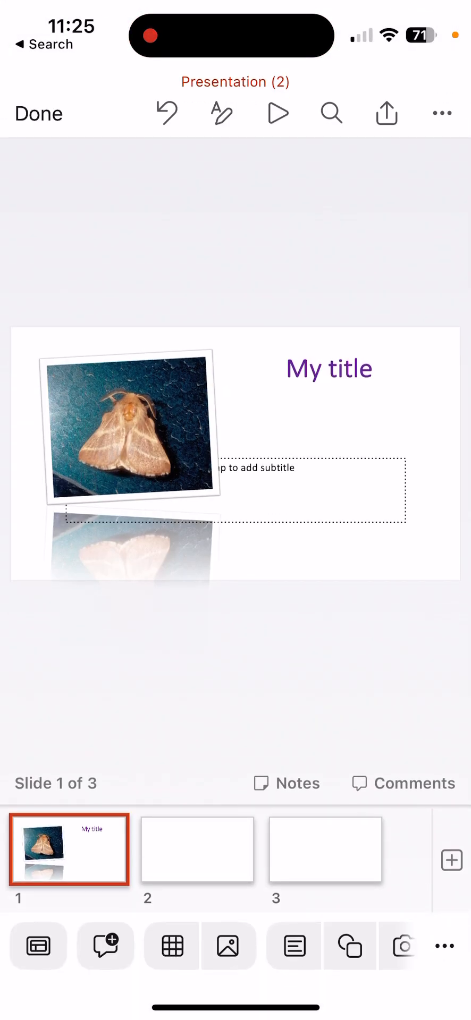
Switch the ribbon from Home to Design and choose Format Background for slide 1.
click(68, 849)
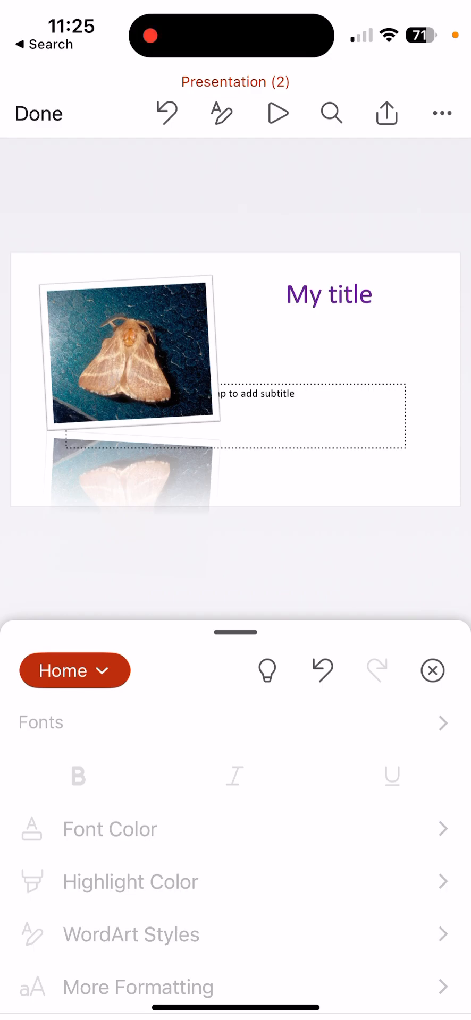
click(74, 670)
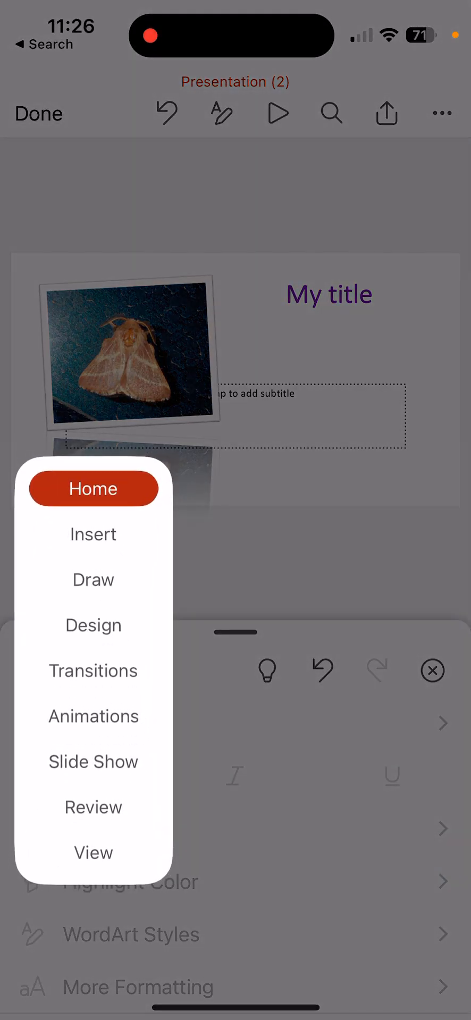
click(92, 623)
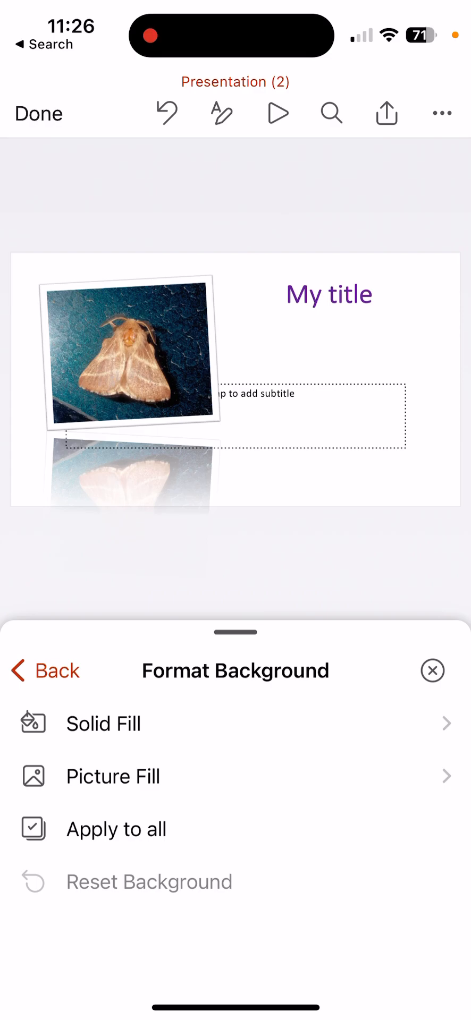
Apply a light green Solid Fill background to the title slide and close the pane.
click(103, 722)
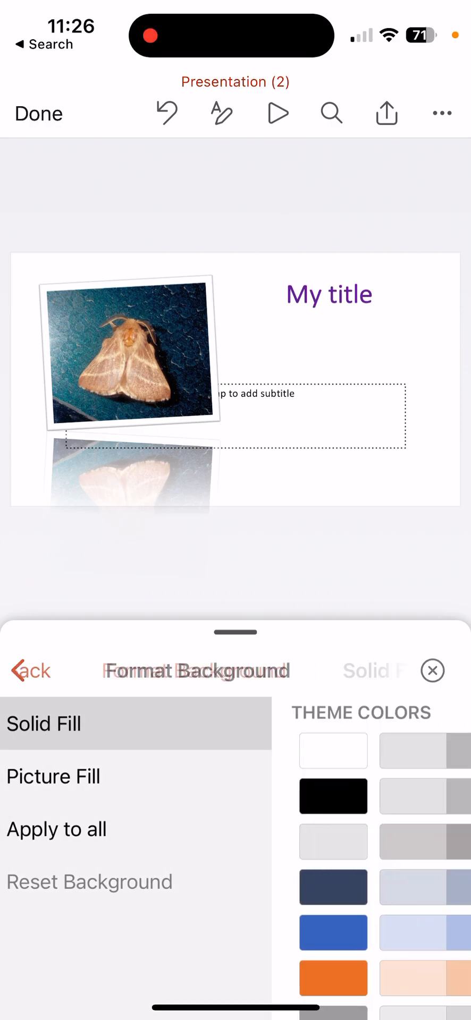
click(44, 723)
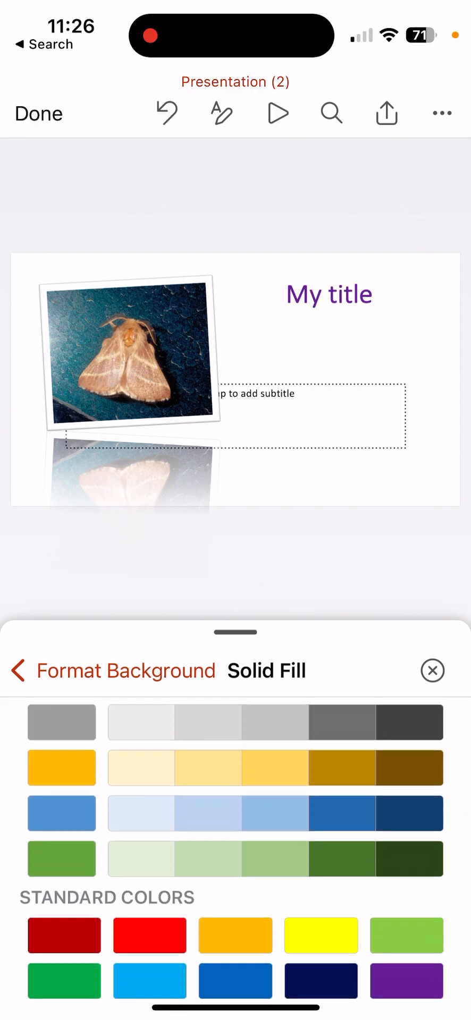
click(208, 859)
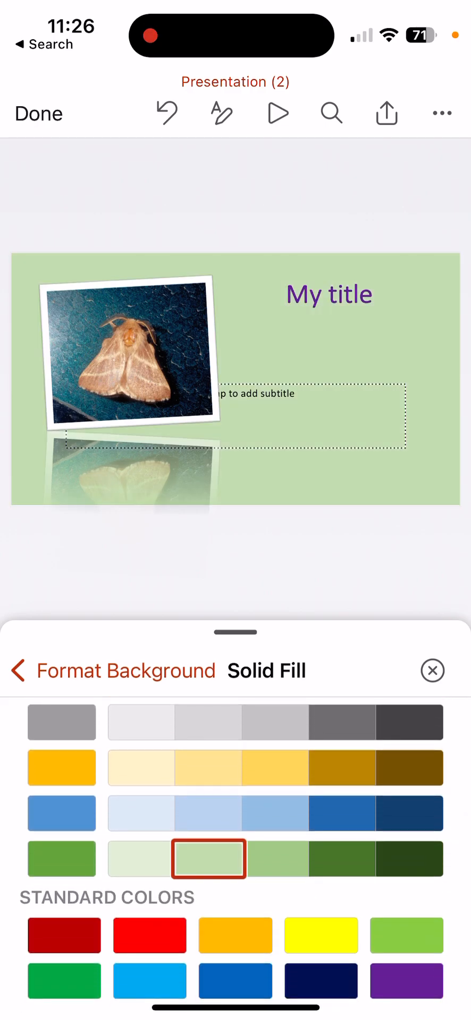
scroll(down, 3)
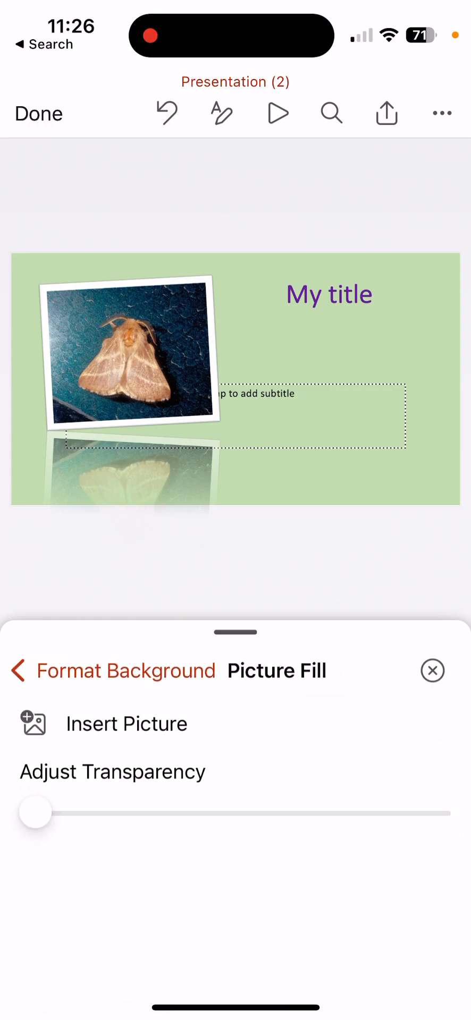
click(431, 670)
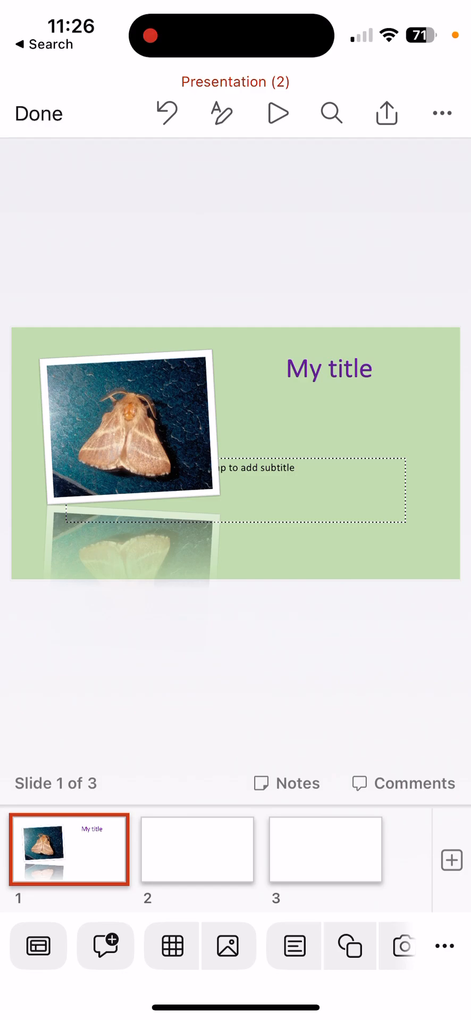
Cancel the Share save-to-cloud prompt and bring up the ••• file options for Presentation (2).
click(385, 113)
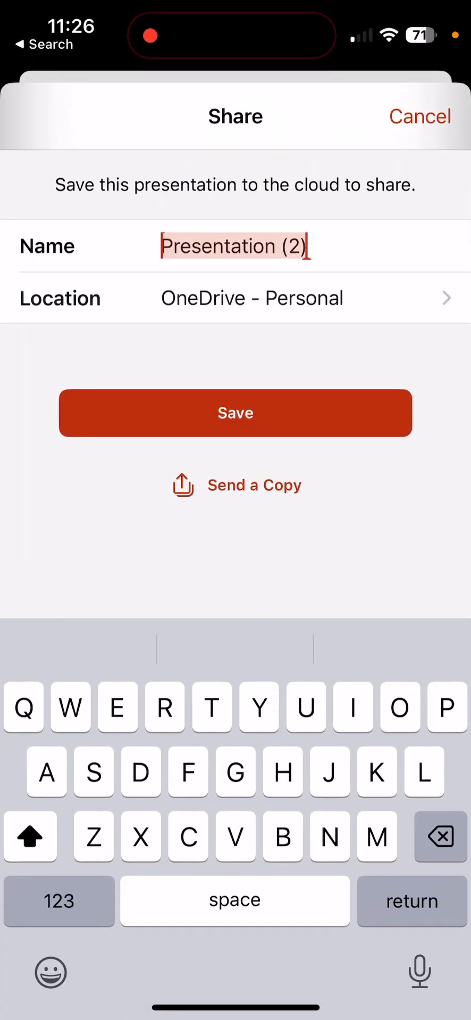
click(420, 117)
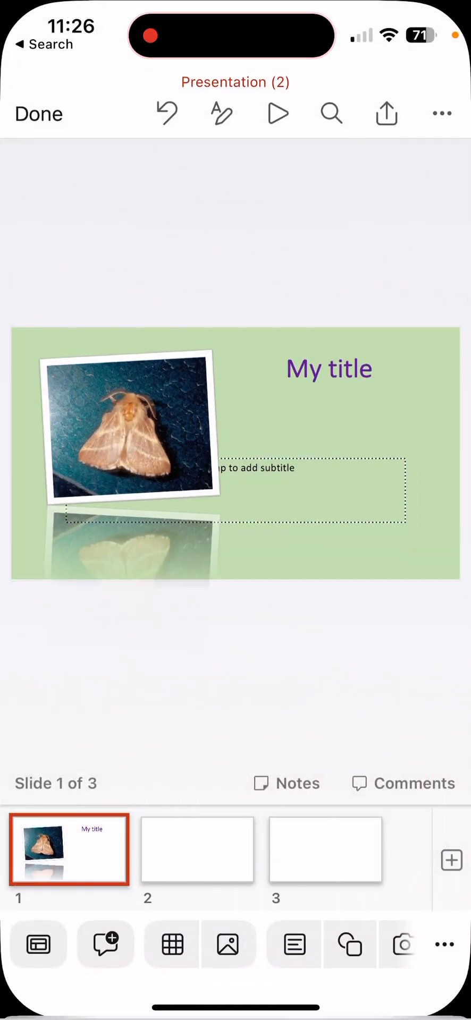
click(441, 114)
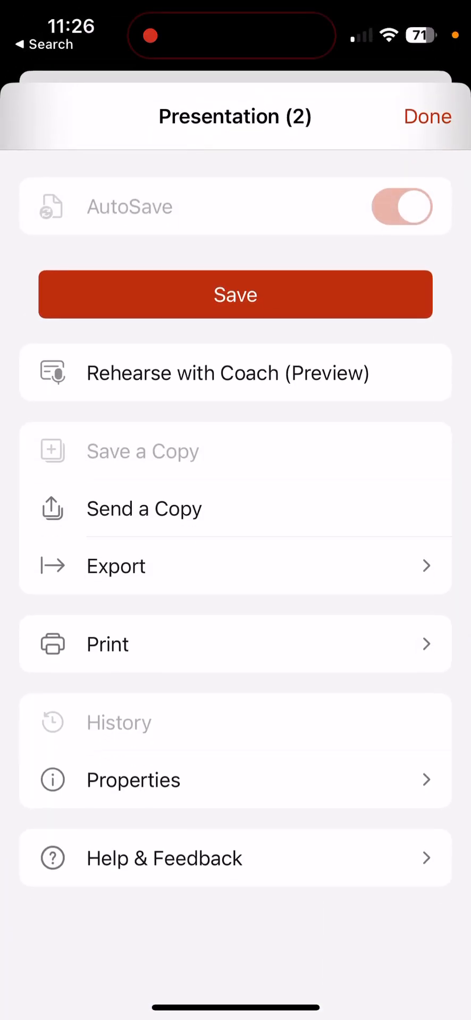